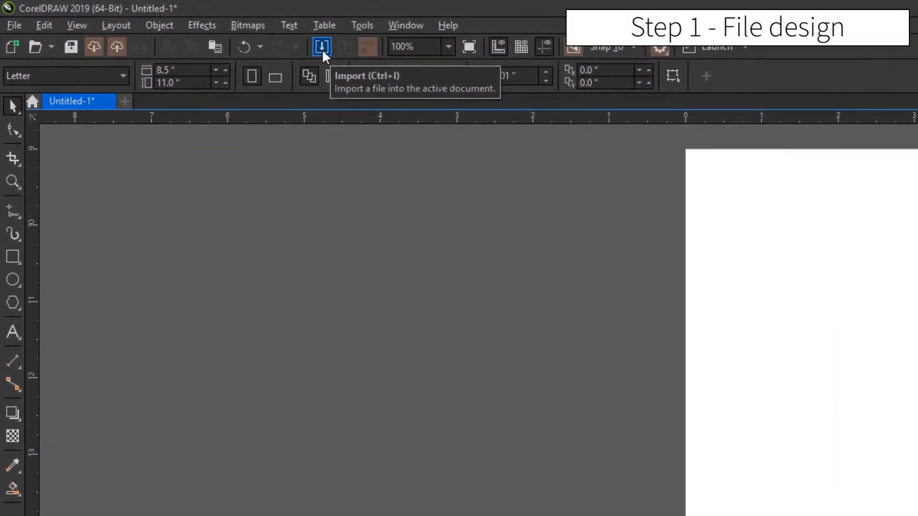
Import Guitar CLiprt.pdf, accepting the default PDF import options
{"action": "left_click", "coordinate": [321, 47]}
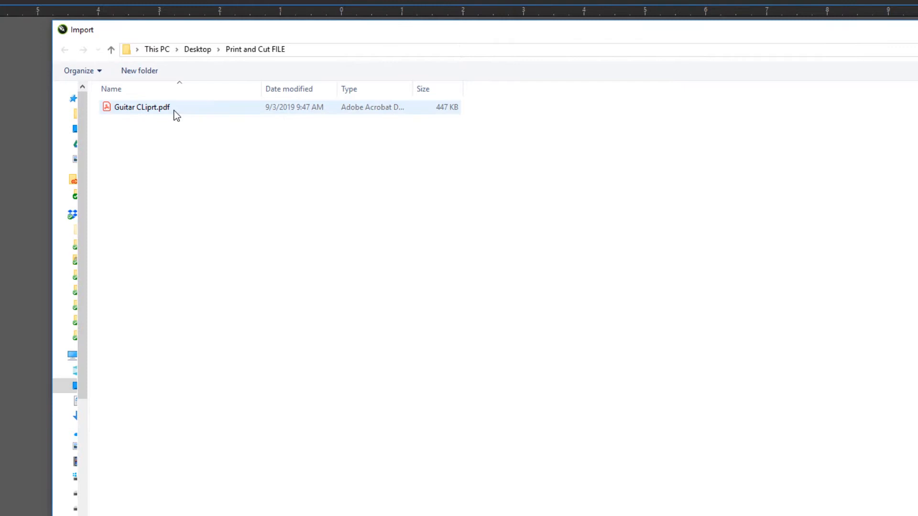
{"action": "left_click", "coordinate": [142, 107]}
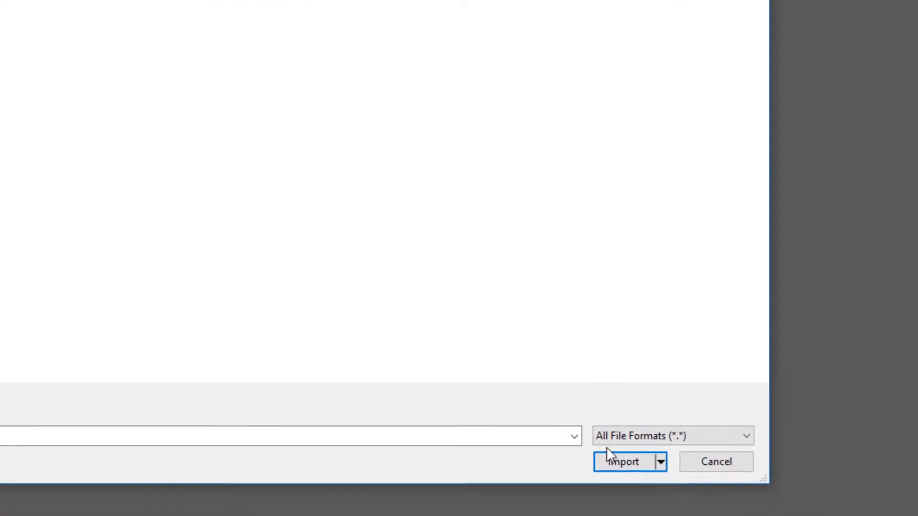
{"action": "left_click", "coordinate": [622, 462]}
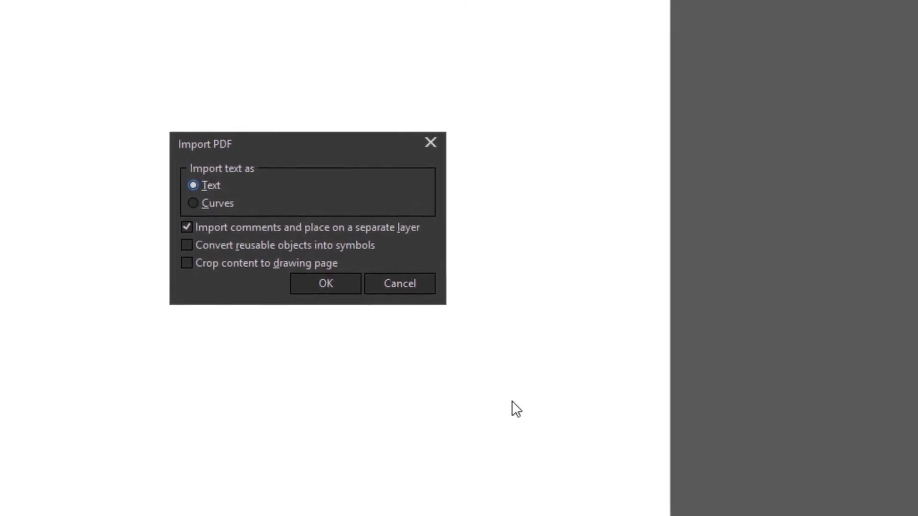
{"action": "left_click", "coordinate": [325, 284]}
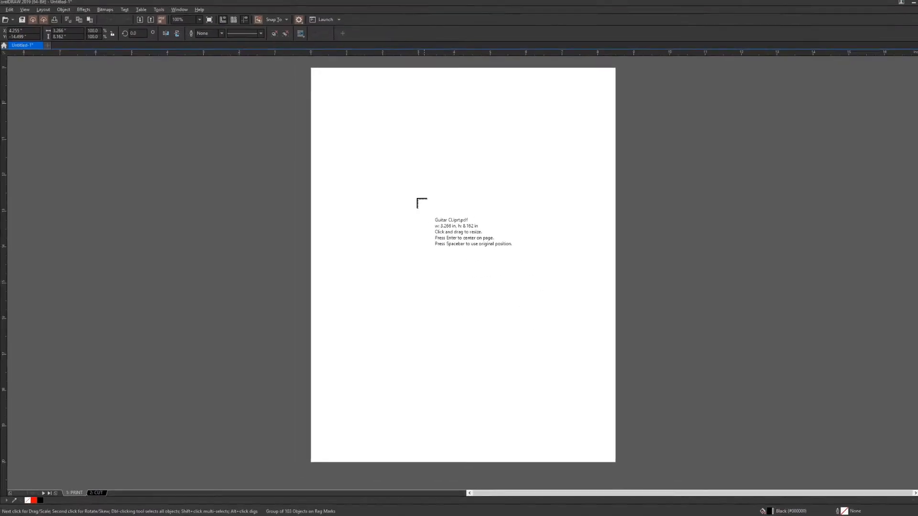
{"action": "mouse_move", "coordinate": [390, 133]}
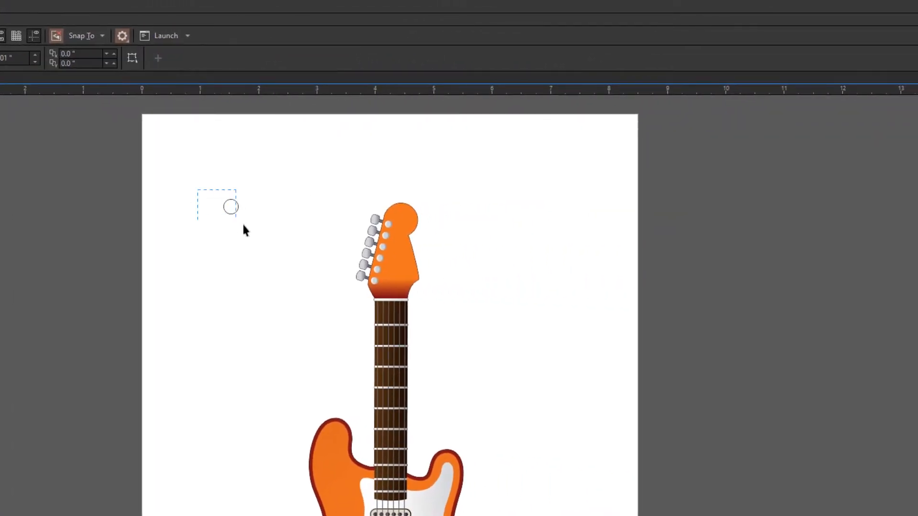
Draw a small black dot above-left of the guitar and duplicate it to the other three corners
{"action": "left_click", "coordinate": [230, 206]}
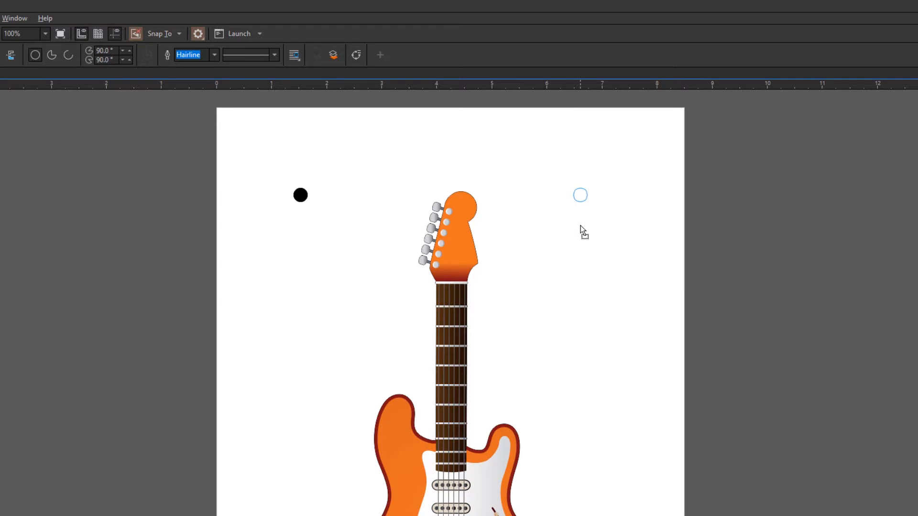
{"action": "left_click", "coordinate": [580, 195]}
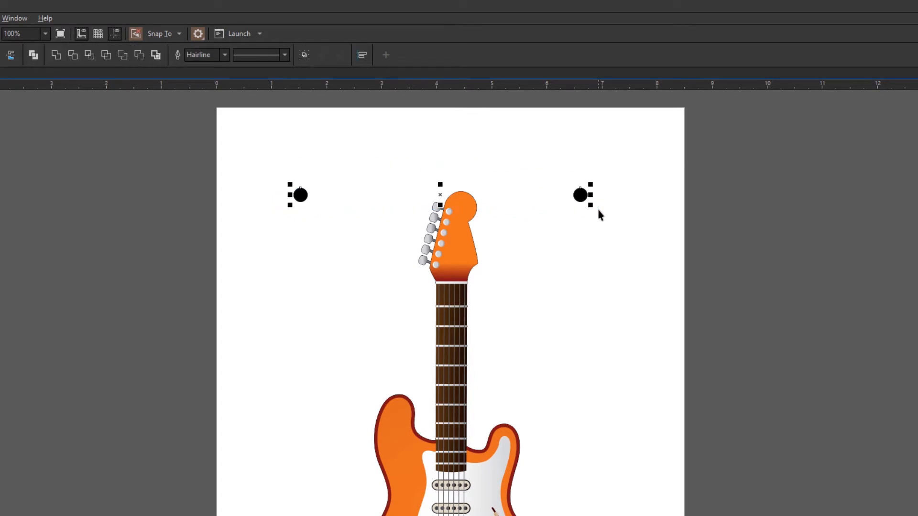
{"action": "mouse_move", "coordinate": [401, 221]}
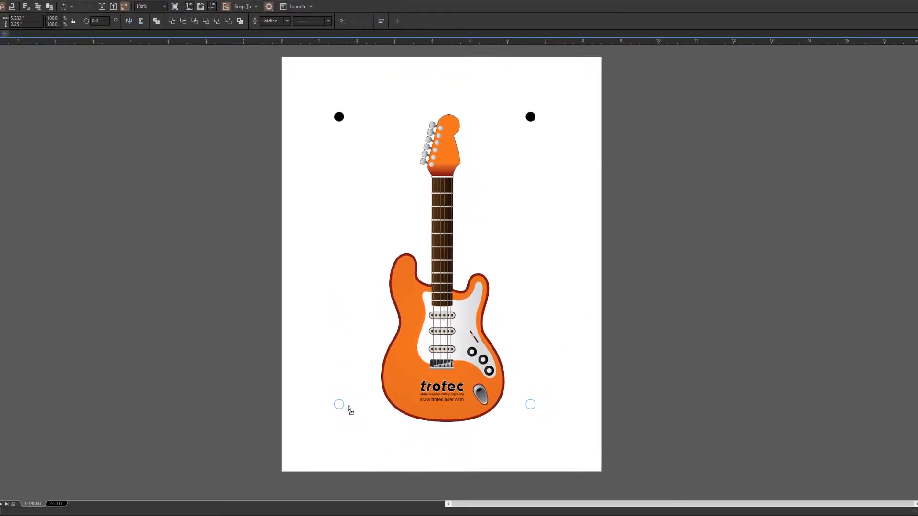
{"action": "left_click", "coordinate": [338, 404]}
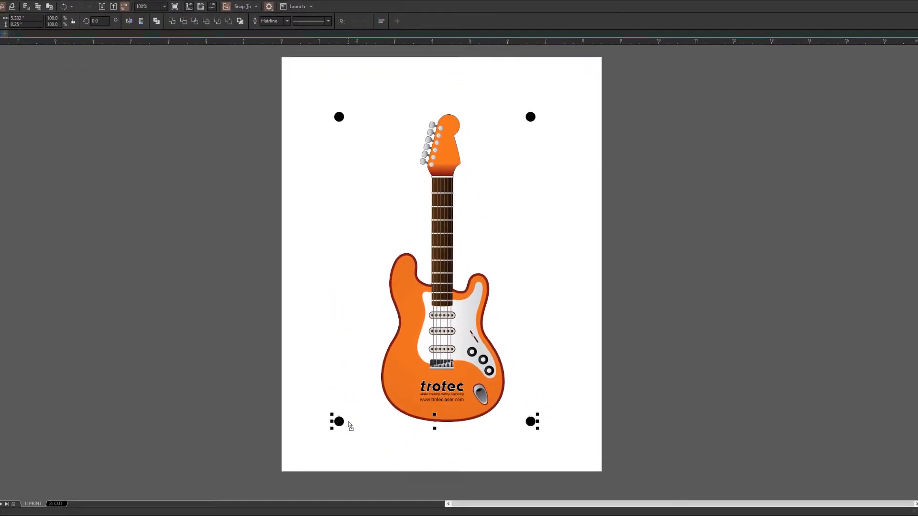
{"action": "left_click", "coordinate": [316, 221]}
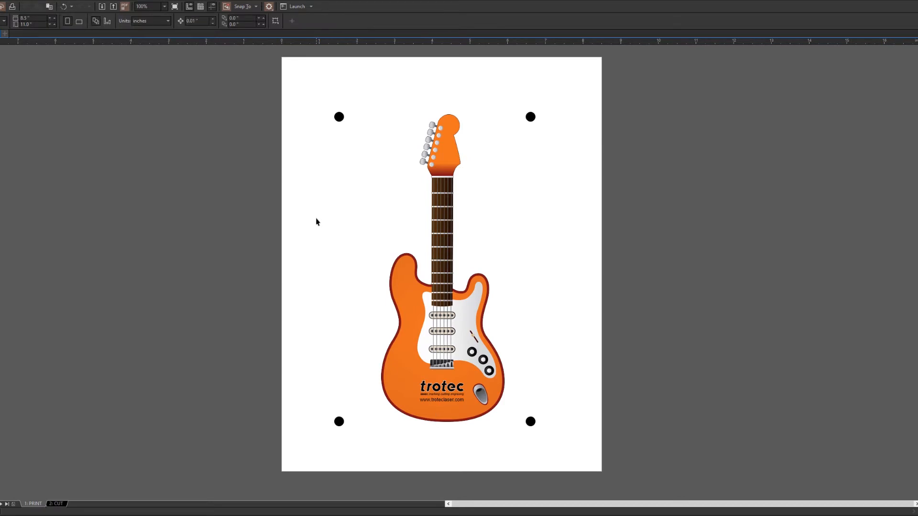
{"action": "mouse_move", "coordinate": [301, 85]}
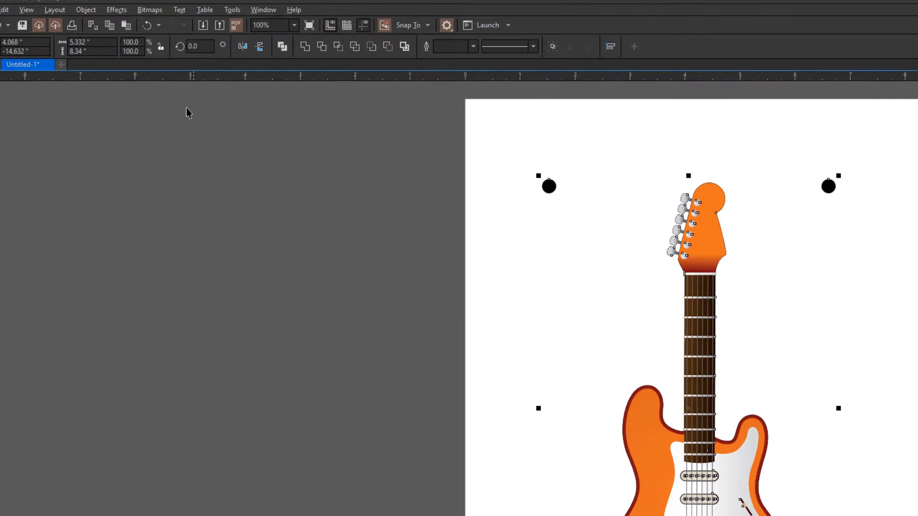
Copy the guitar and its four dots and paste them onto page 2: CUT
{"action": "left_click", "coordinate": [41, 24]}
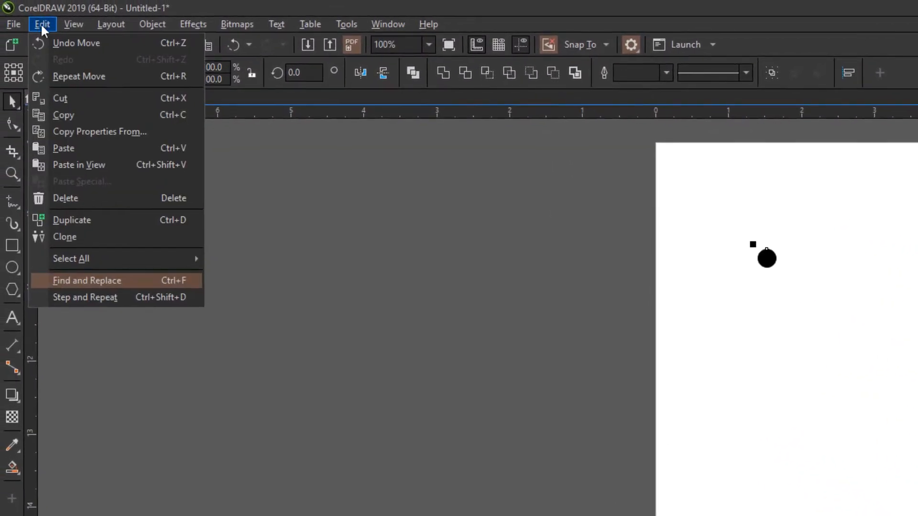
{"action": "mouse_move", "coordinate": [65, 115]}
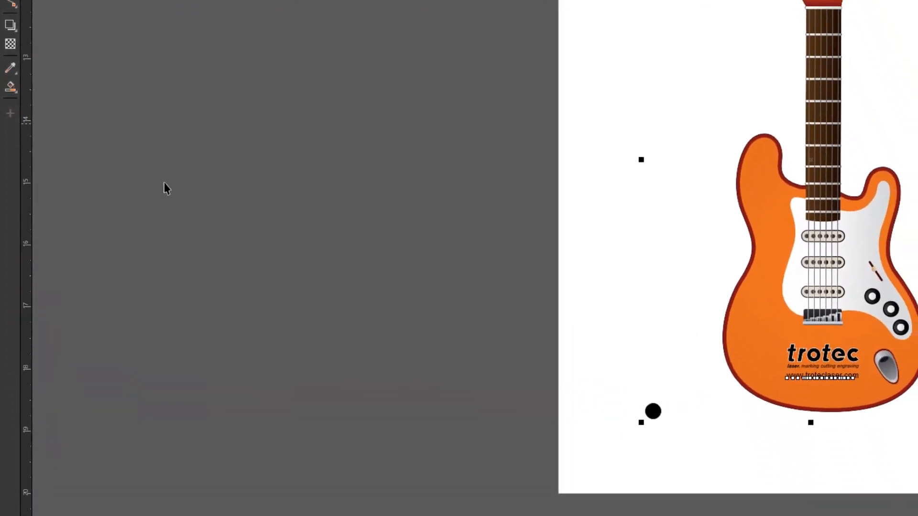
{"action": "left_click", "coordinate": [182, 474]}
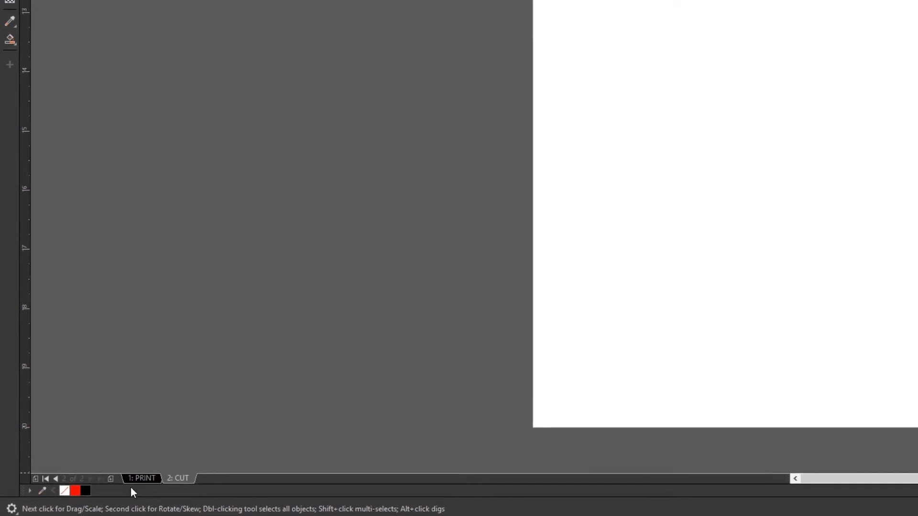
{"action": "left_click", "coordinate": [23, 20]}
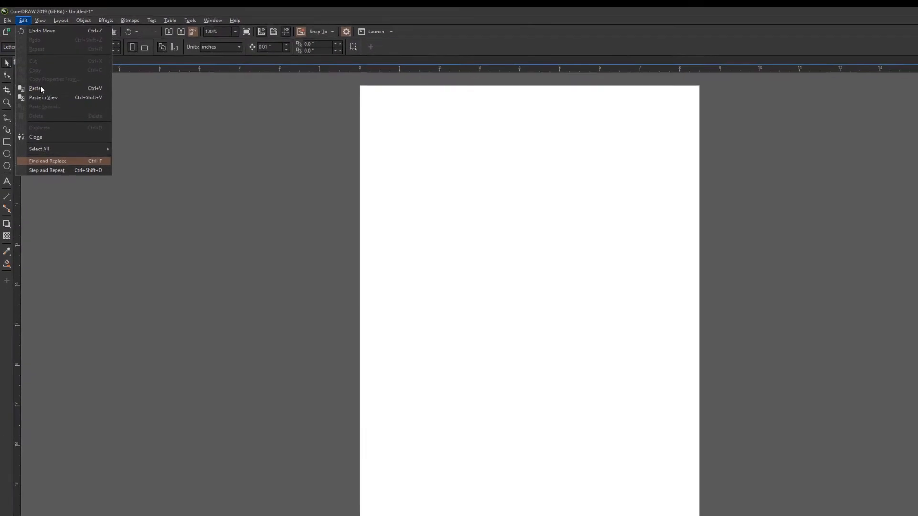
{"action": "left_click", "coordinate": [35, 89]}
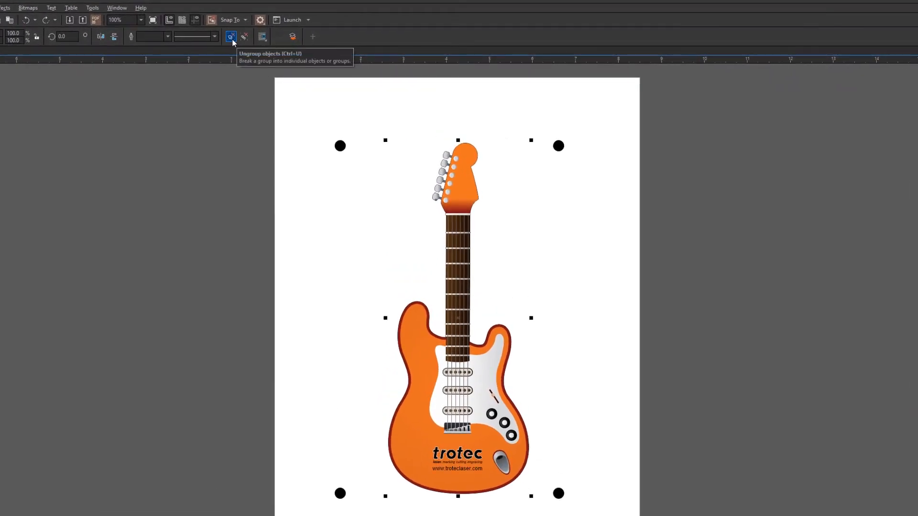
Ungroup the pasted art, give the guitar a red outline and remove its fill
{"action": "left_click", "coordinate": [230, 37]}
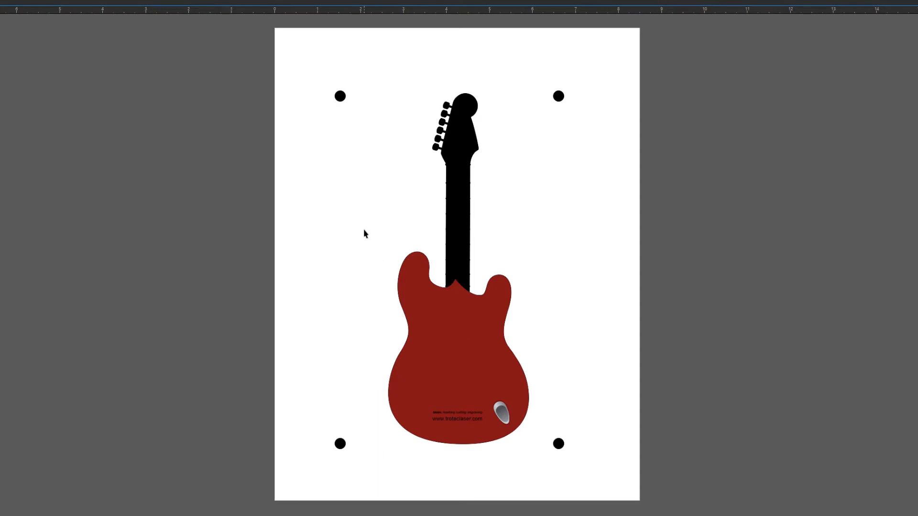
{"action": "left_click", "coordinate": [457, 347]}
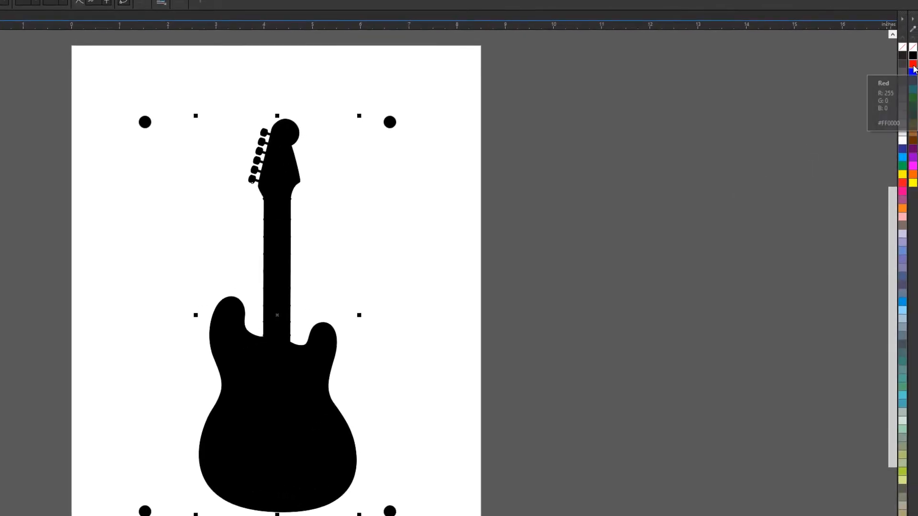
{"action": "left_click", "coordinate": [909, 65]}
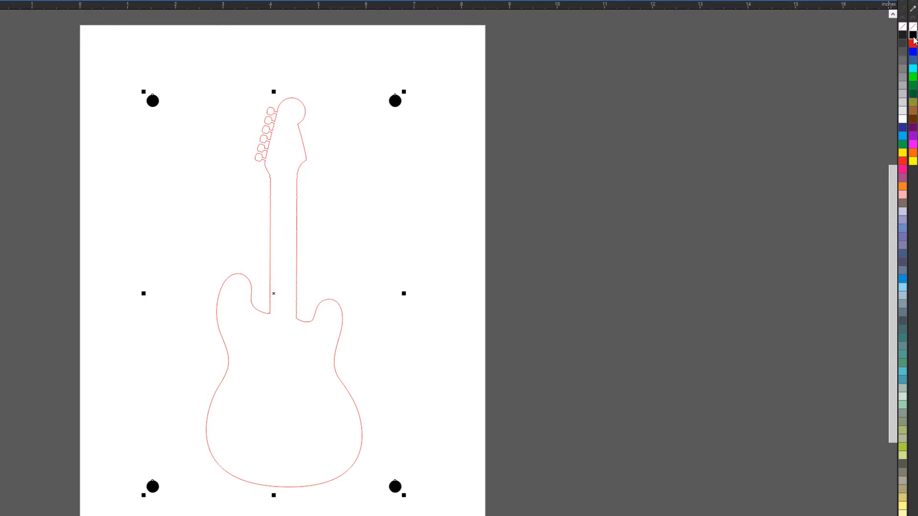
{"action": "left_click", "coordinate": [901, 28]}
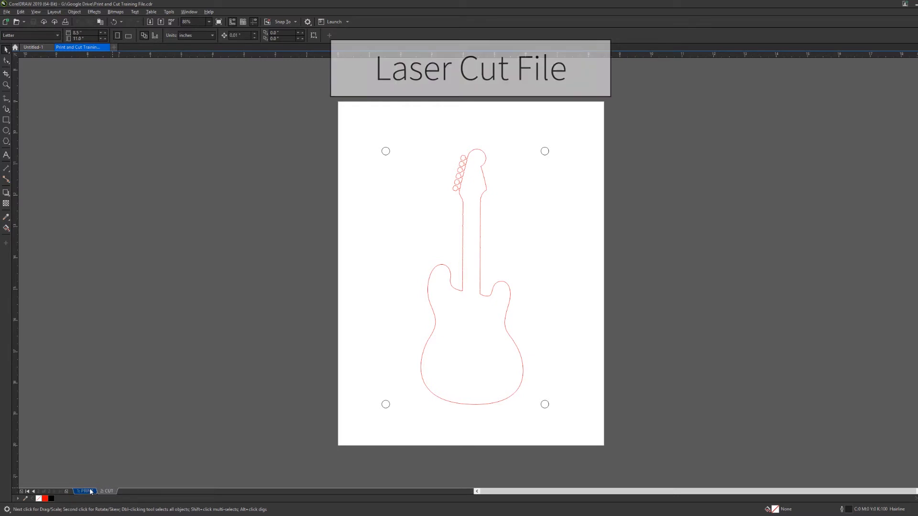
Compare the CUT and PRINT pages, ending on the 1: PRINT page
{"action": "left_click", "coordinate": [86, 490]}
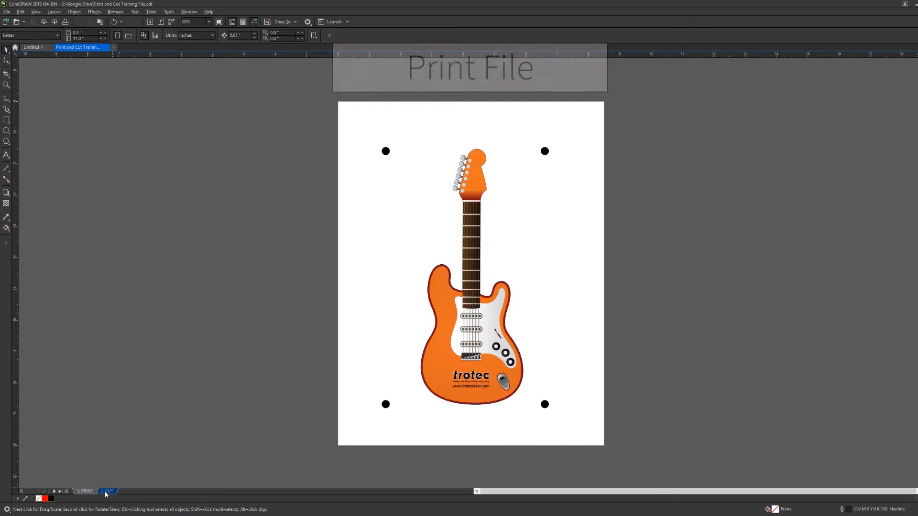
{"action": "left_click", "coordinate": [86, 491]}
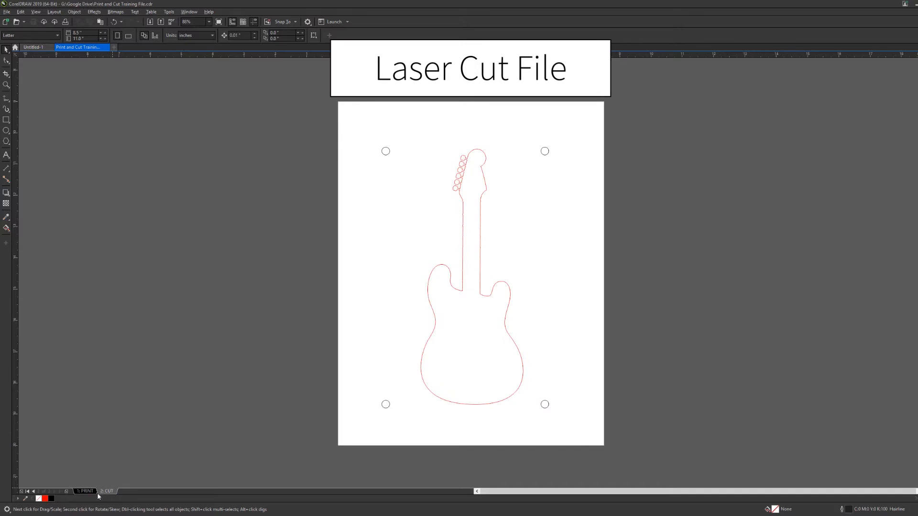
{"action": "left_click", "coordinate": [85, 490]}
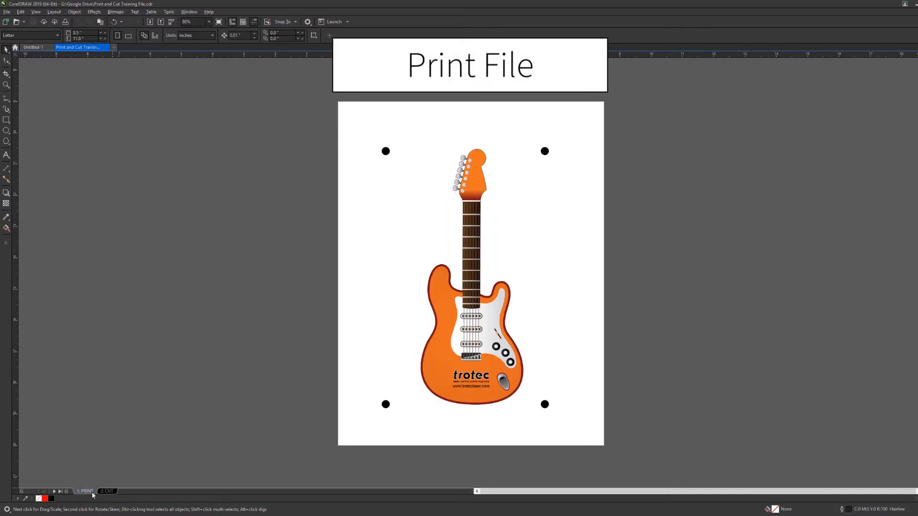
{"action": "left_click", "coordinate": [106, 490]}
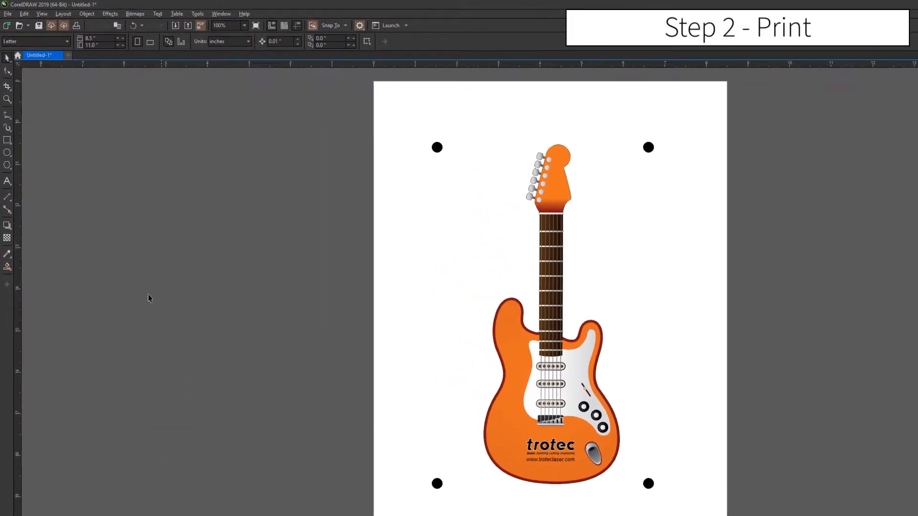
Print the PRINT page to the Brother MFC-9330CDW printer
{"action": "left_click", "coordinate": [8, 14]}
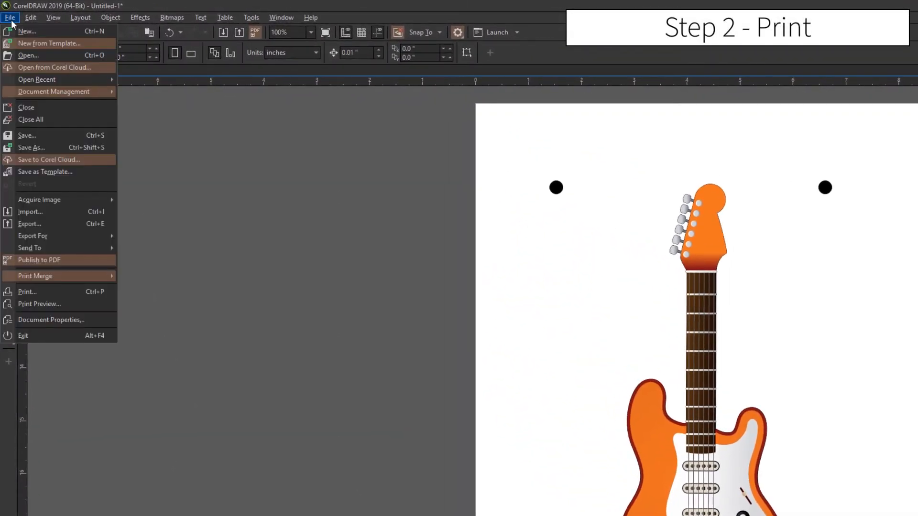
{"action": "mouse_move", "coordinate": [27, 291]}
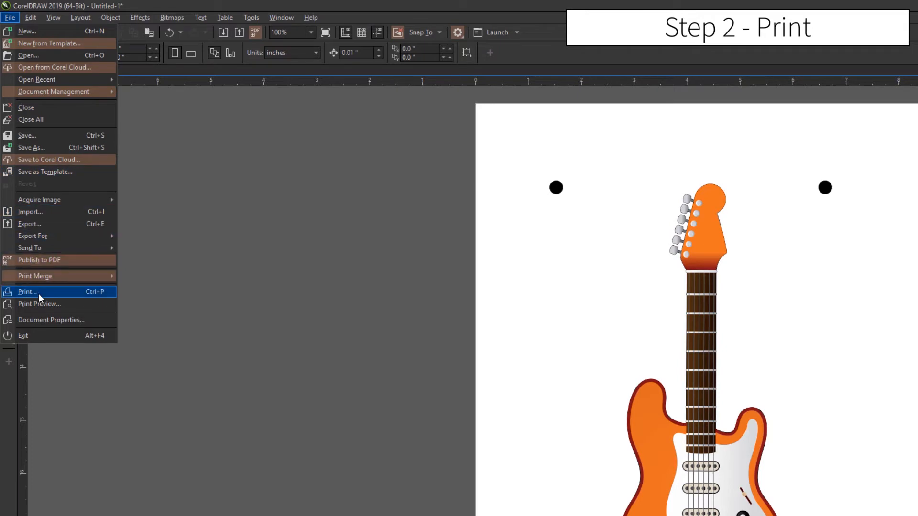
{"action": "left_click", "coordinate": [27, 291]}
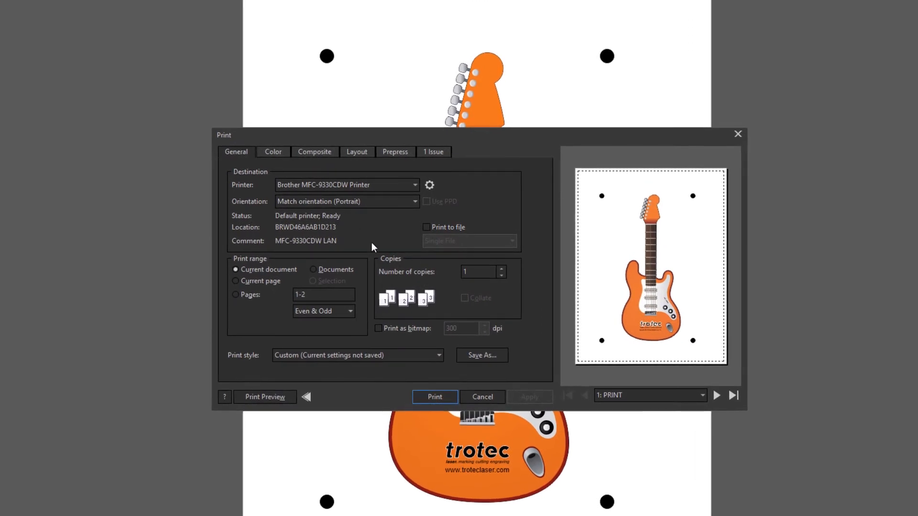
{"action": "left_click", "coordinate": [434, 397]}
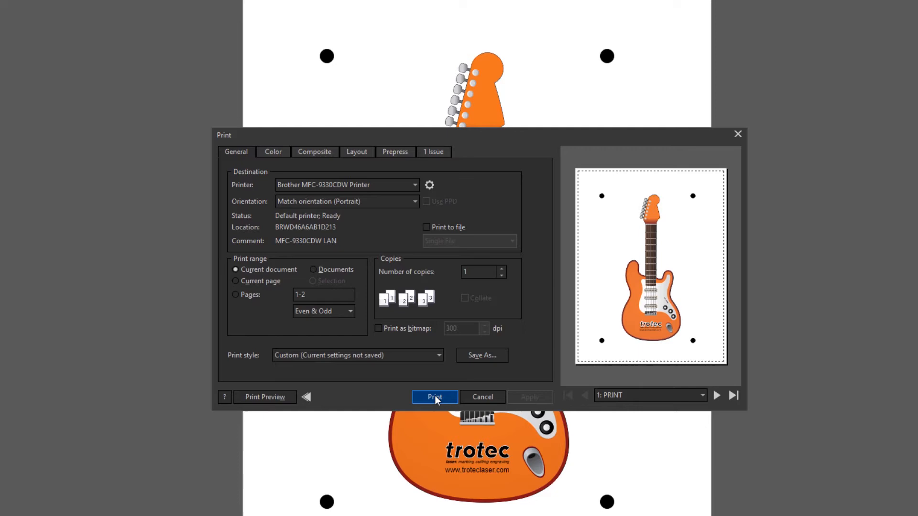
{"action": "left_click", "coordinate": [434, 397]}
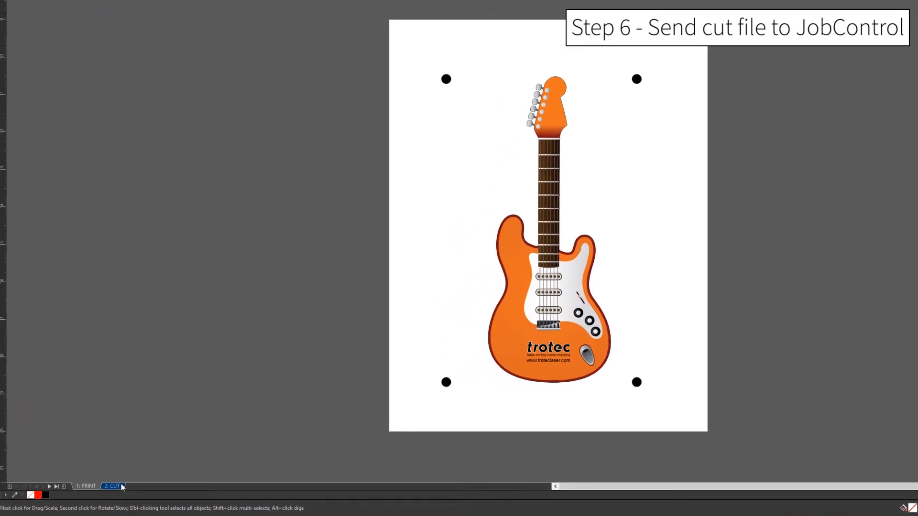
On the CUT page, target Trotec Engraver v11.1.1 and open its driver properties
{"action": "left_click", "coordinate": [87, 484]}
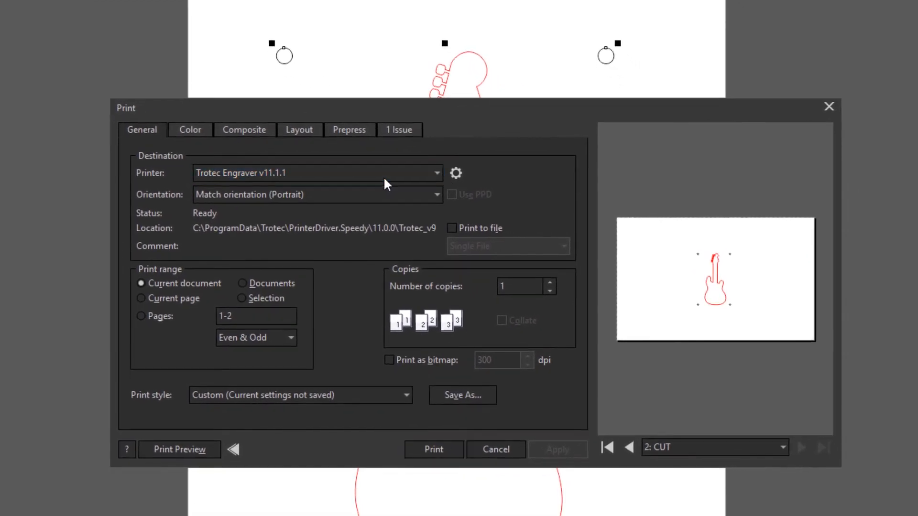
{"action": "left_click", "coordinate": [435, 173]}
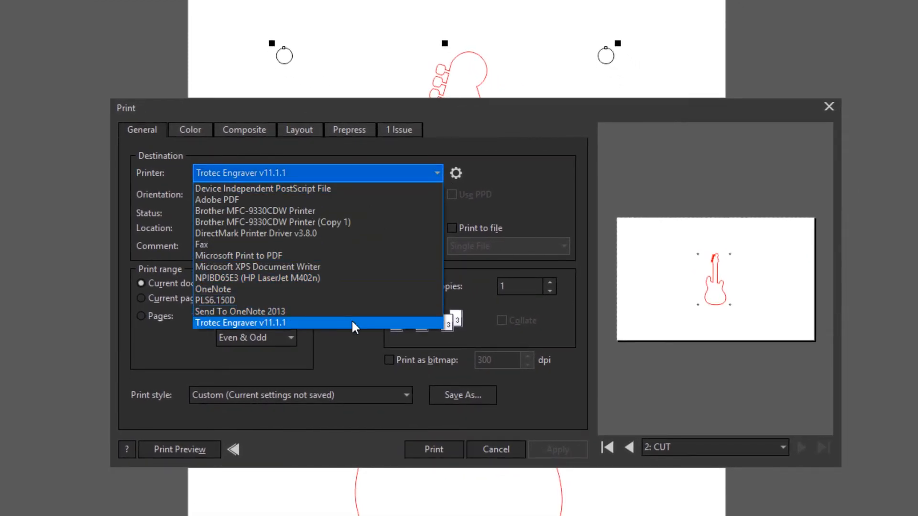
{"action": "left_click", "coordinate": [240, 323]}
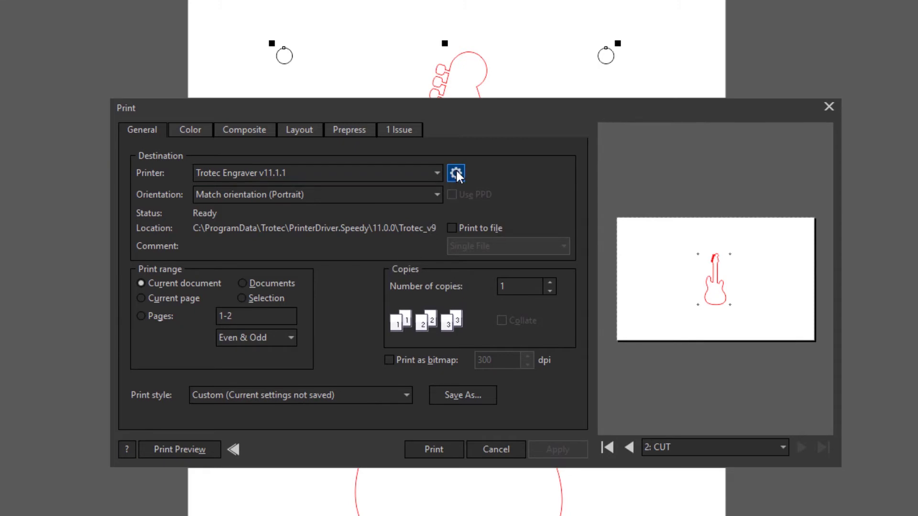
{"action": "left_click", "coordinate": [456, 173]}
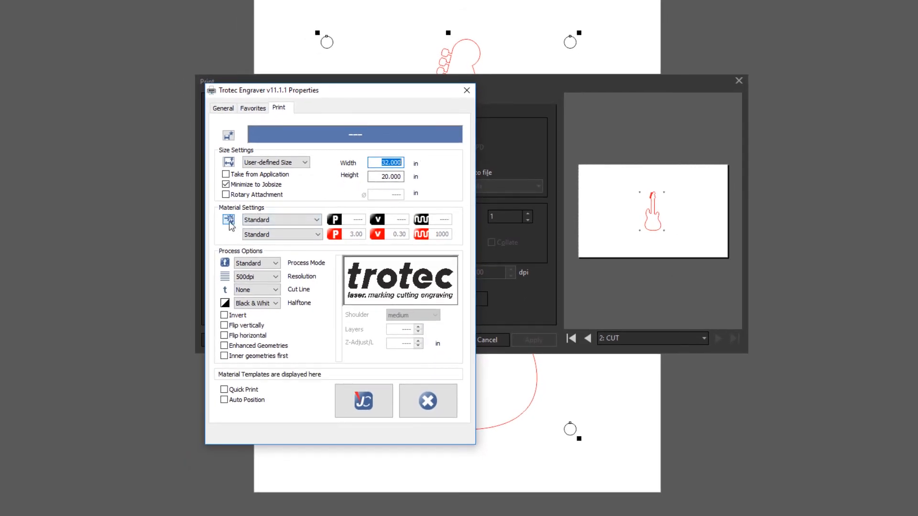
Choose the Paper material profile from the material database and store the driver settings with JC
{"action": "left_click", "coordinate": [229, 220]}
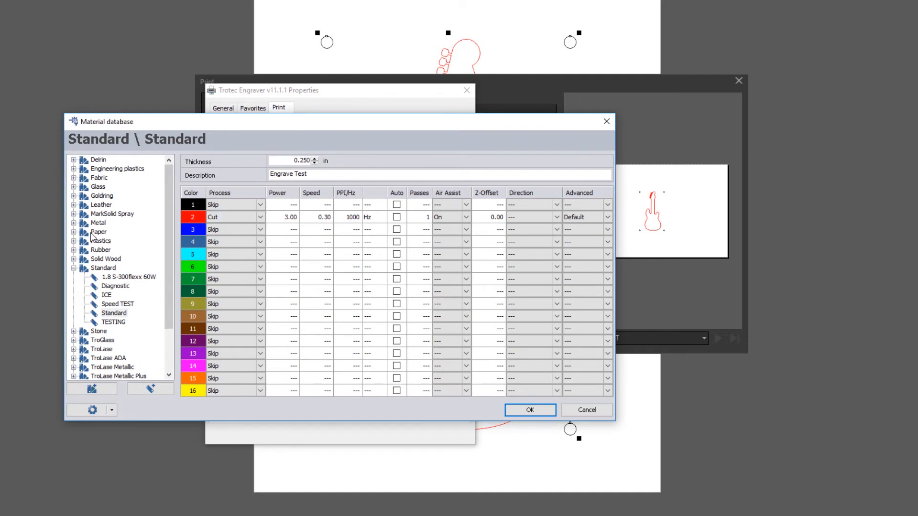
{"action": "left_click", "coordinate": [73, 232]}
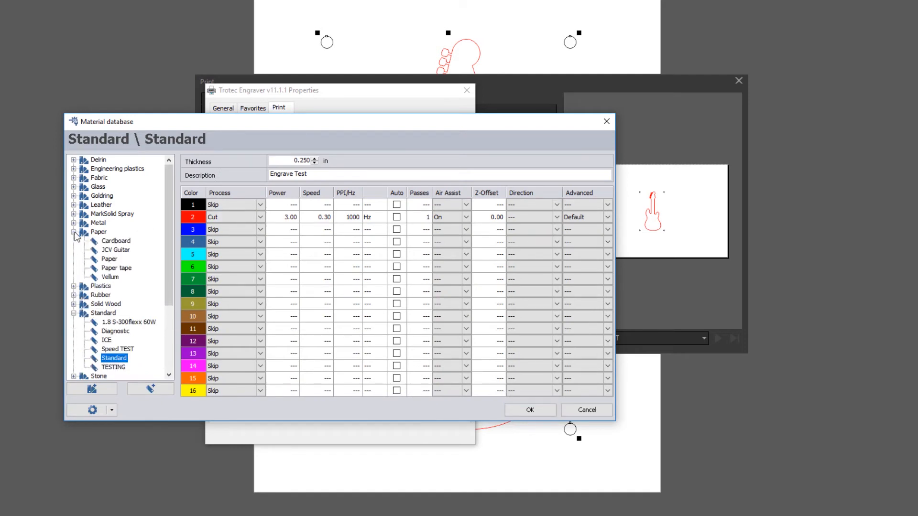
{"action": "left_click", "coordinate": [108, 259]}
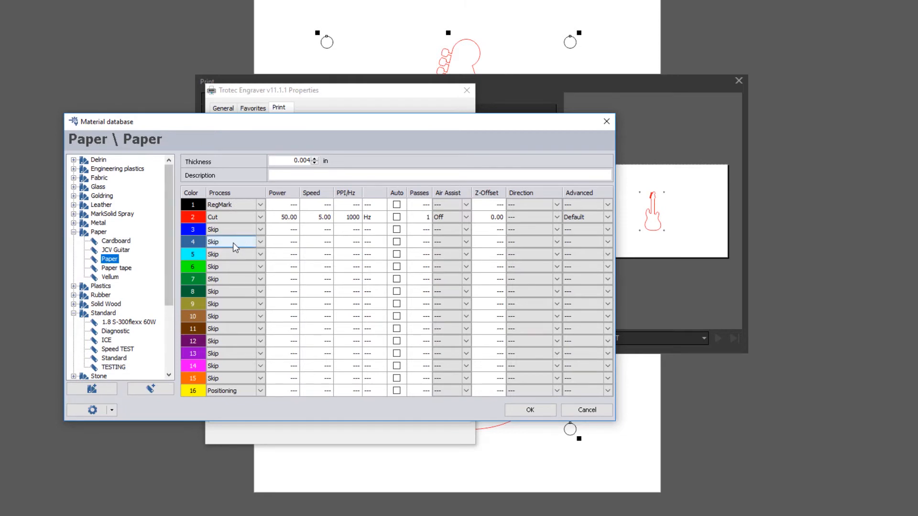
{"action": "left_click", "coordinate": [234, 204]}
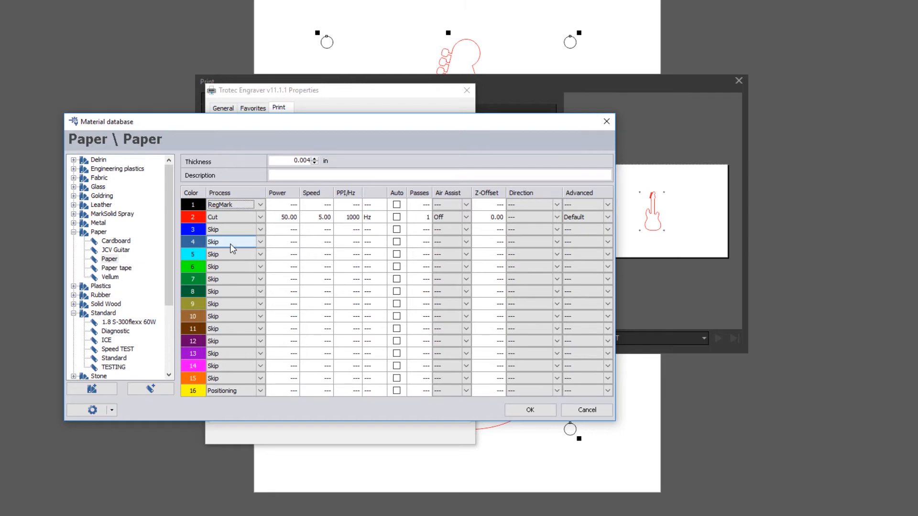
{"action": "mouse_move", "coordinate": [242, 248]}
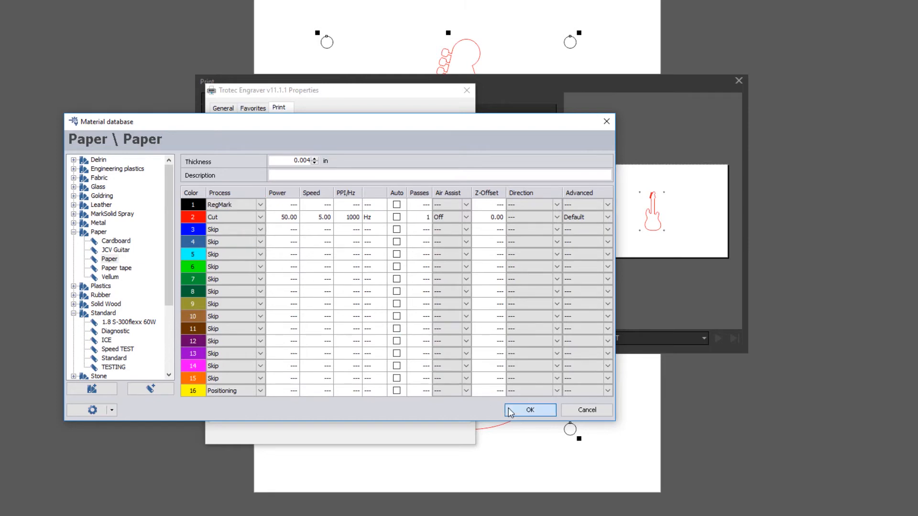
{"action": "left_click", "coordinate": [528, 409]}
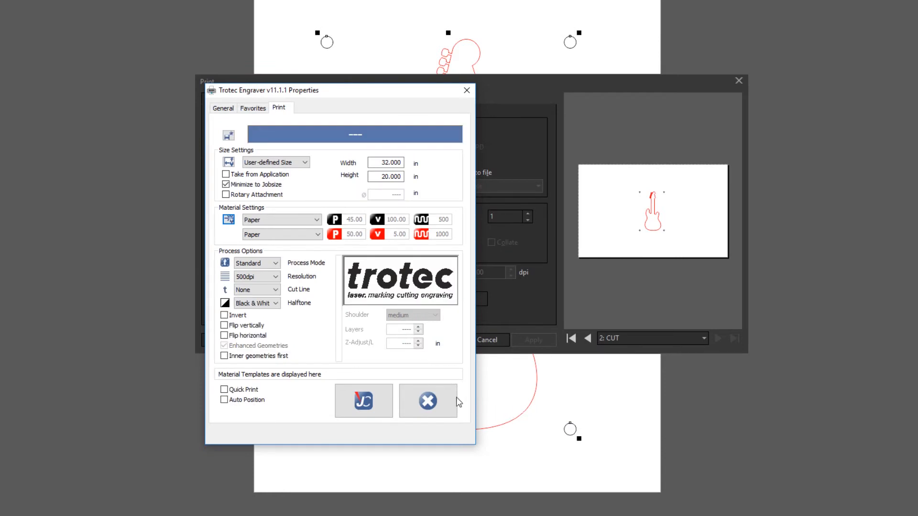
{"action": "left_click", "coordinate": [363, 401]}
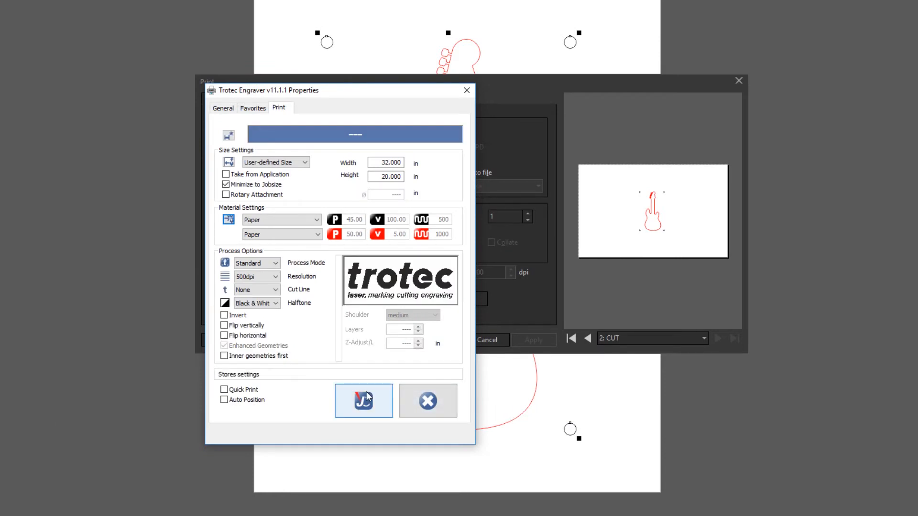
{"action": "left_click", "coordinate": [363, 401]}
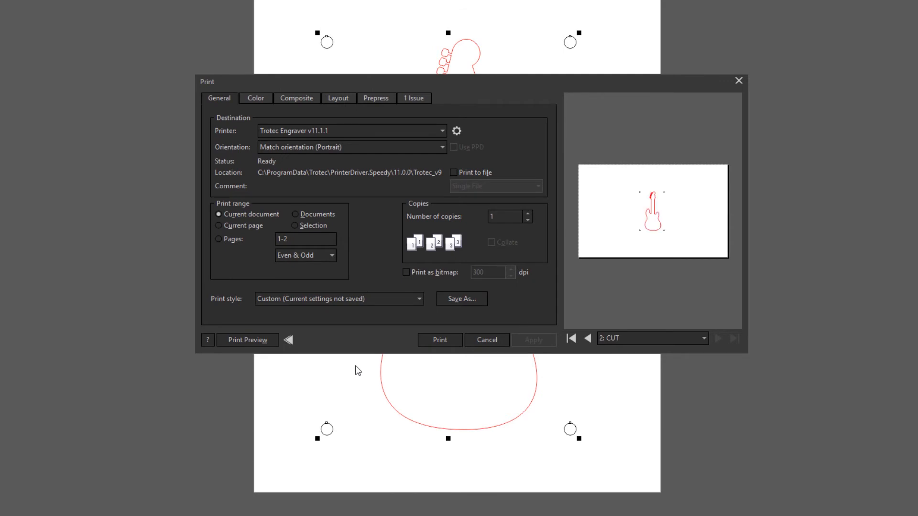
Set the print range to Selection to output only the cut outline
{"action": "left_click", "coordinate": [295, 225]}
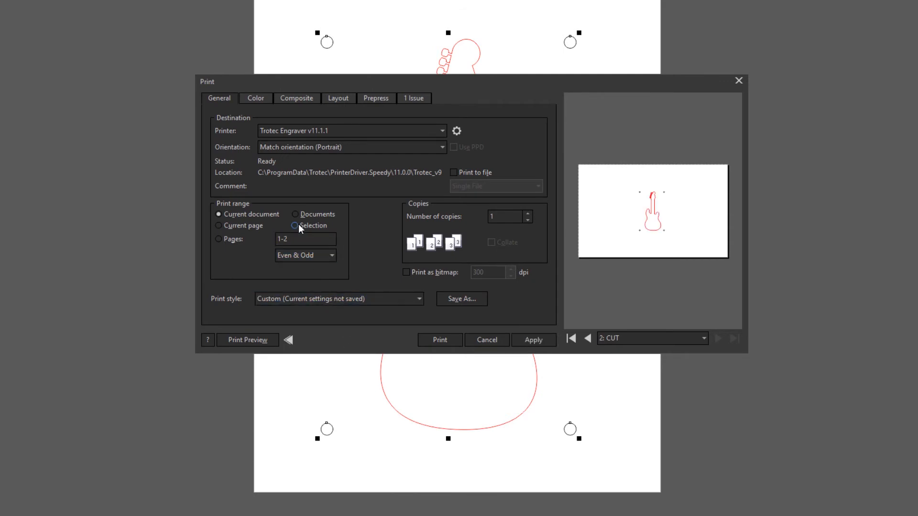
{"action": "left_click", "coordinate": [294, 226]}
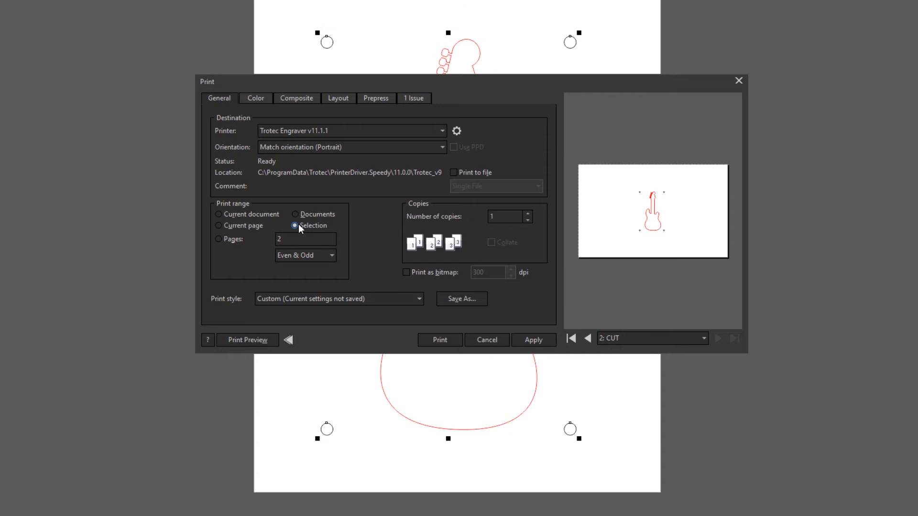
{"action": "mouse_move", "coordinate": [435, 337]}
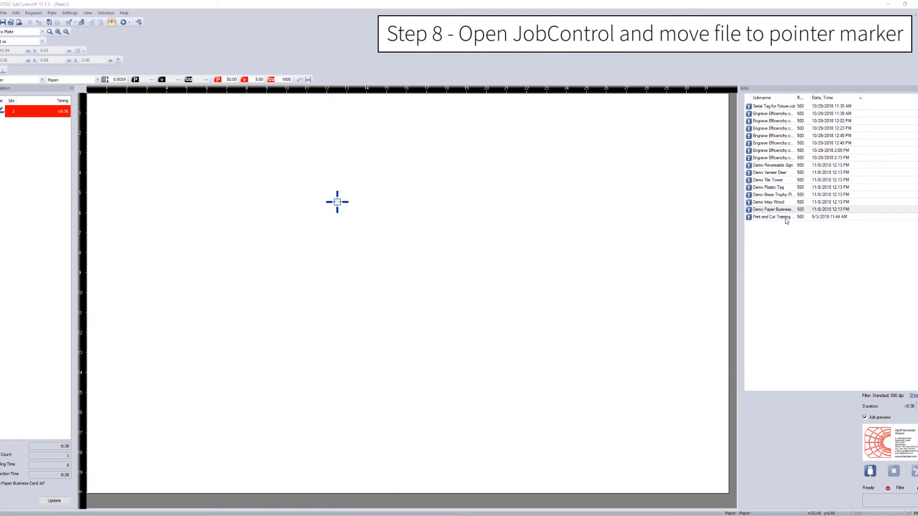
Select the Print and Cut Training job in JobControl's jobs list
{"action": "left_click", "coordinate": [772, 216]}
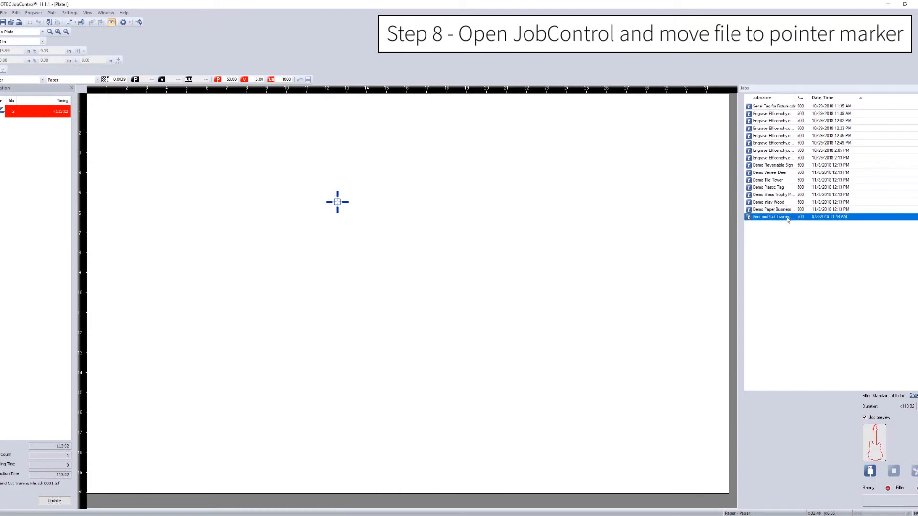